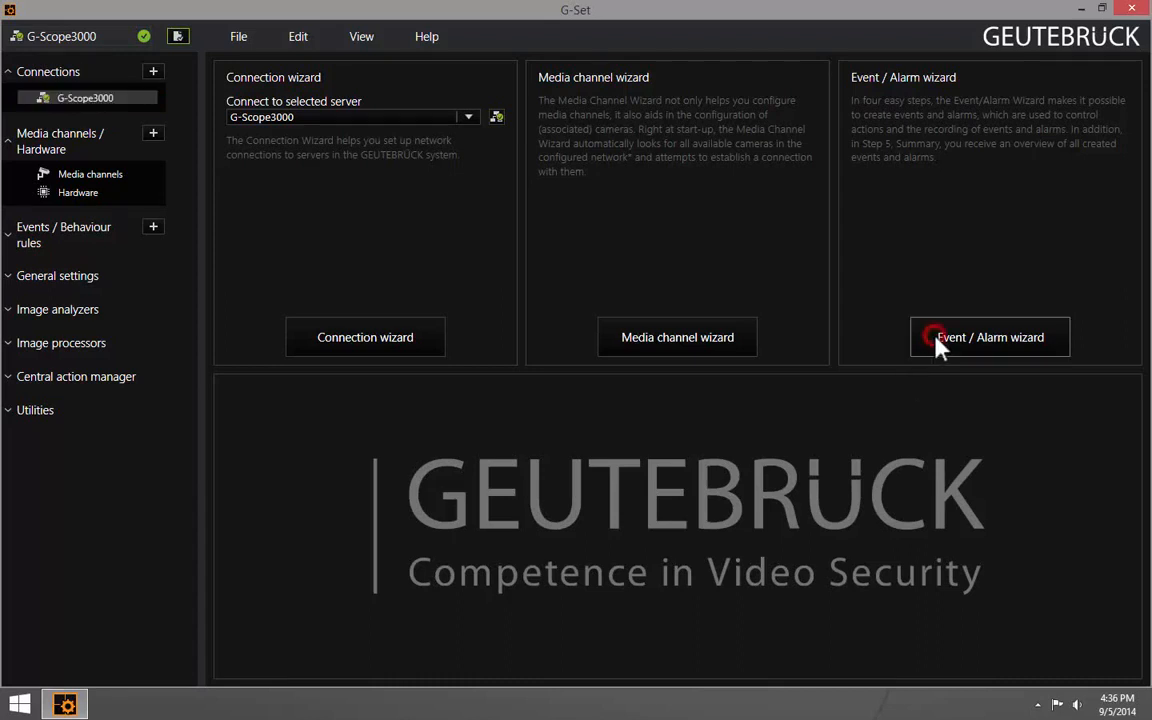
# Launch the Event / Alarm wizard from the G-Set start page
pyautogui.click(989, 337)
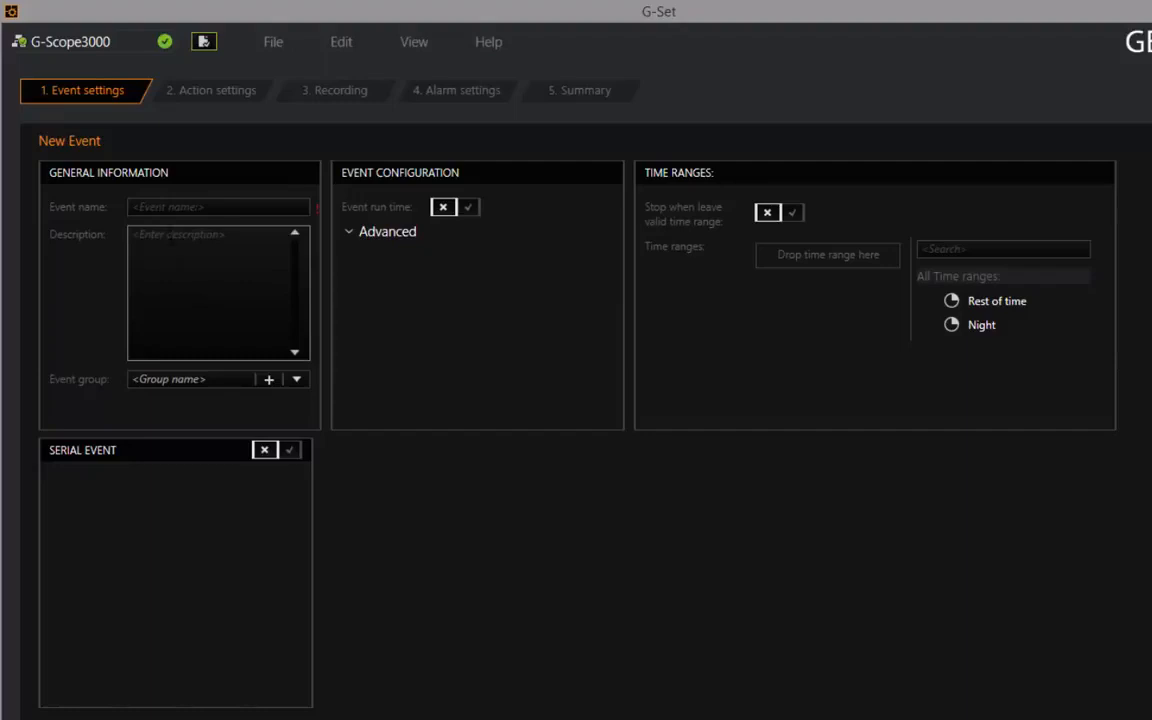
# Name the event 'G-Tect/VMX Alarm' with a fence description, Video analysis group and Night range
pyautogui.write('G-Tect/VMX')
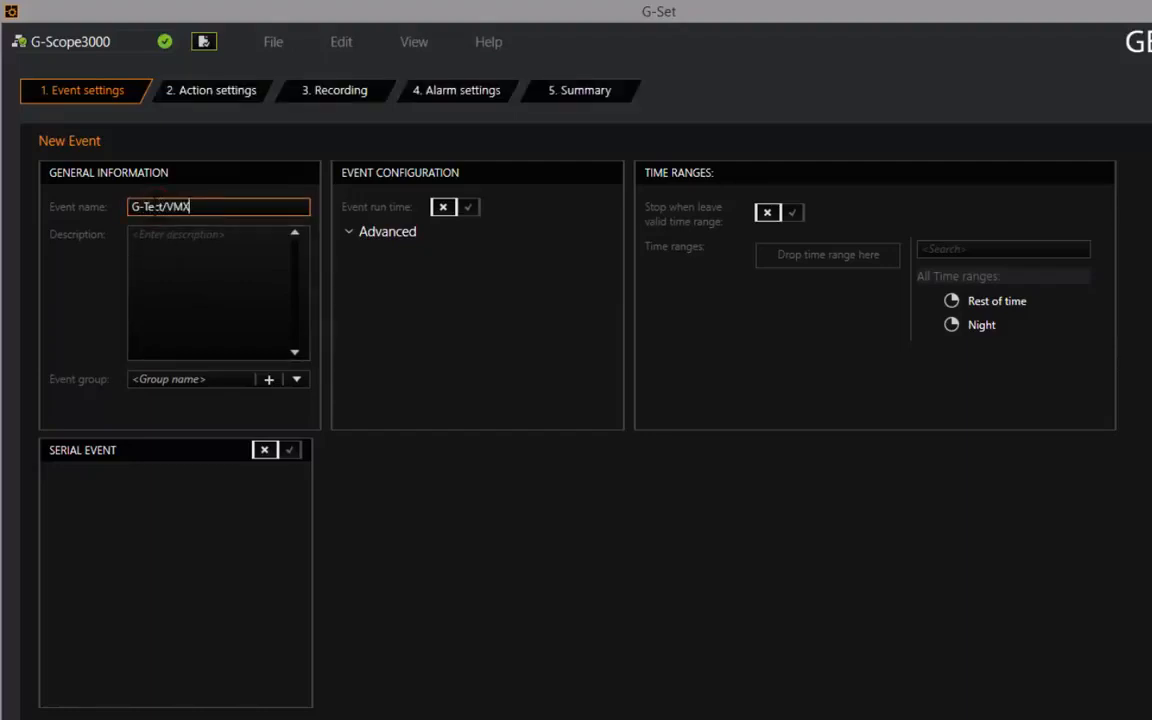
pyautogui.write('Alarm')
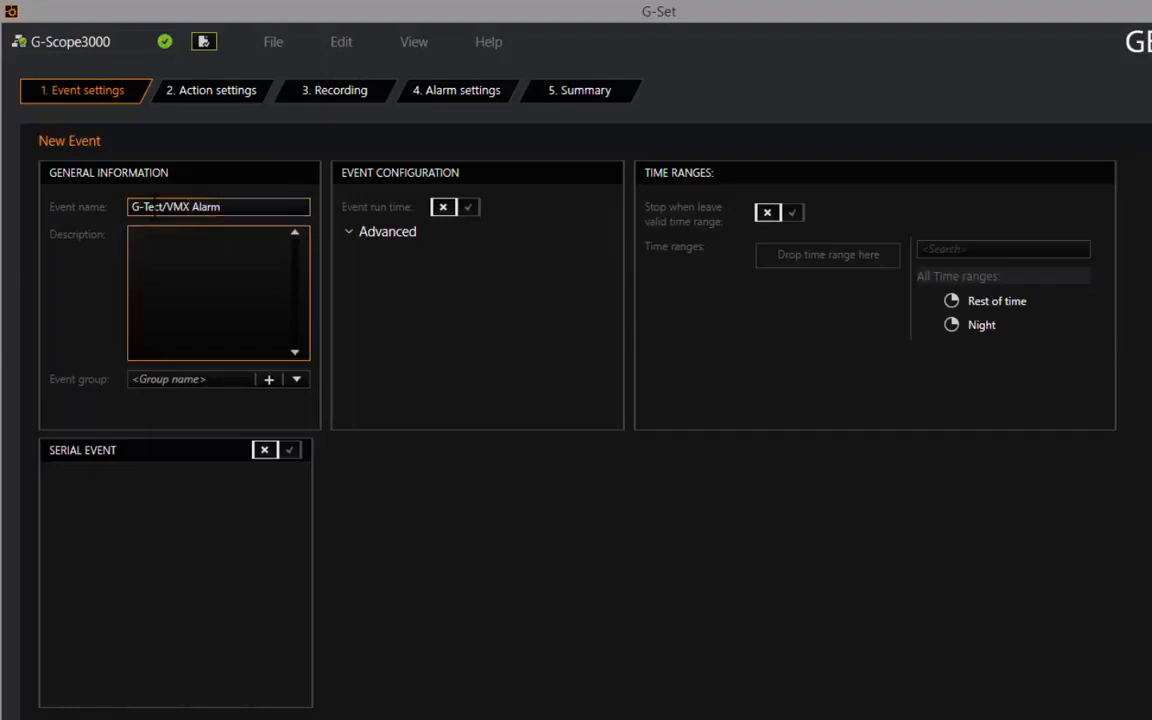
pyautogui.write('G-Tect A')
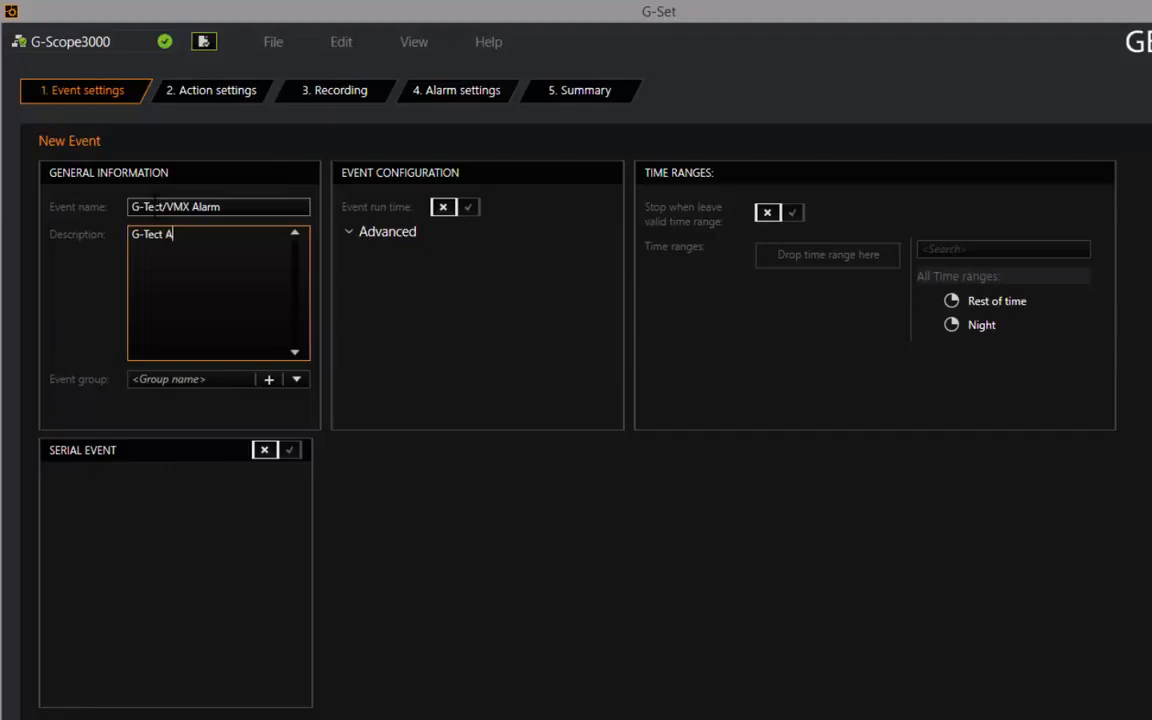
pyautogui.write('larm fence')
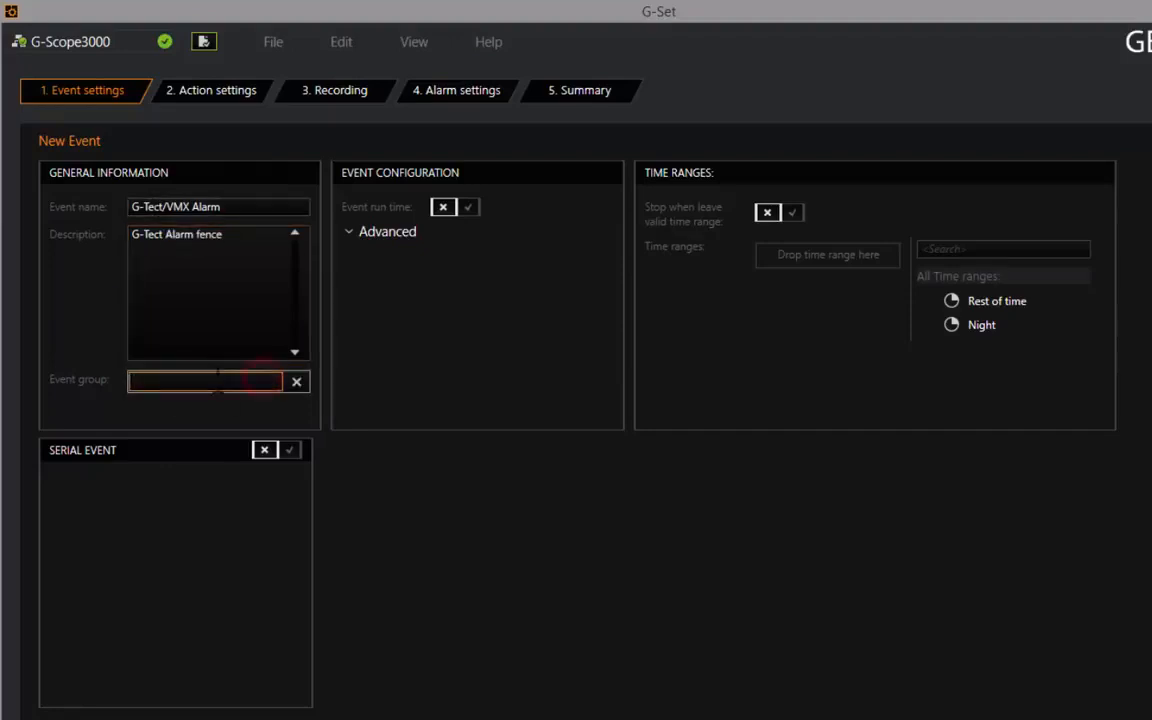
pyautogui.write('Video anal')
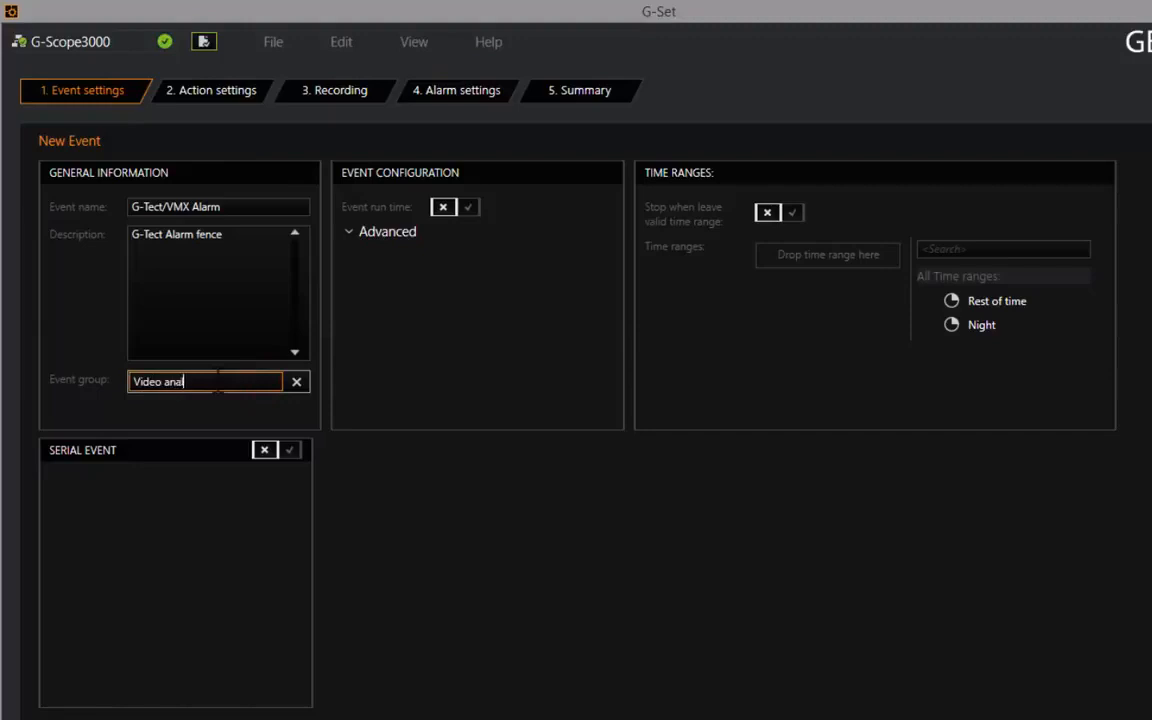
pyautogui.write('lysis')
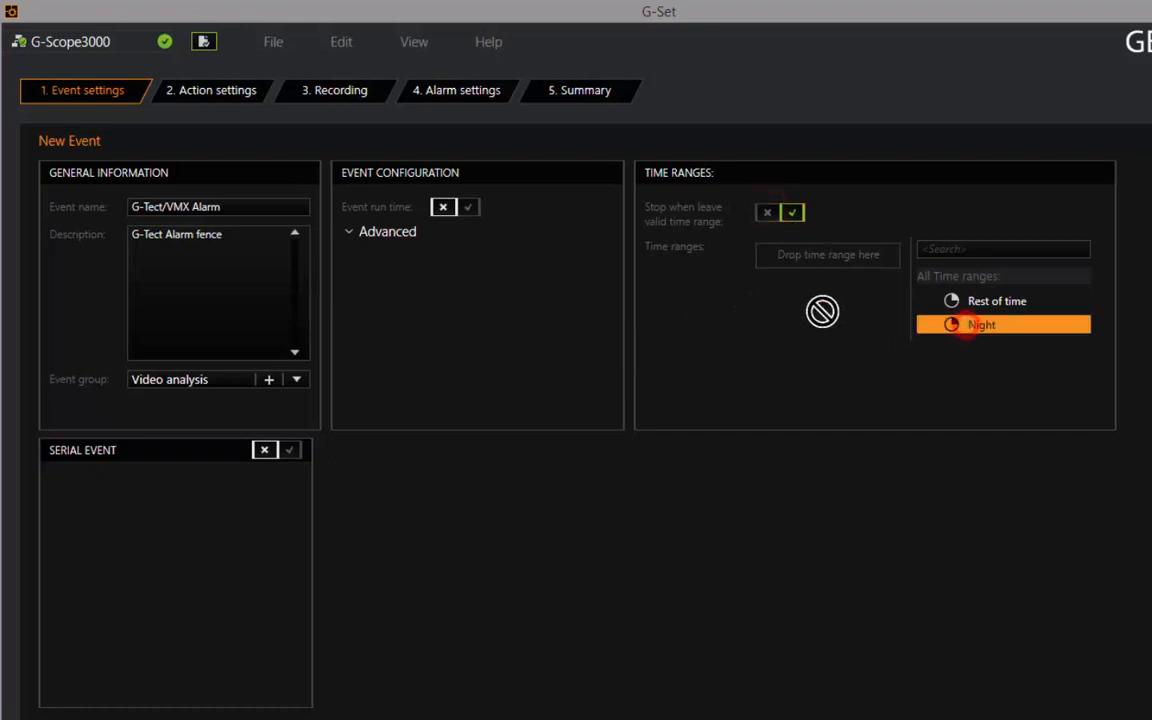
pyautogui.moveTo(982, 324); pyautogui.dragTo(827, 254)
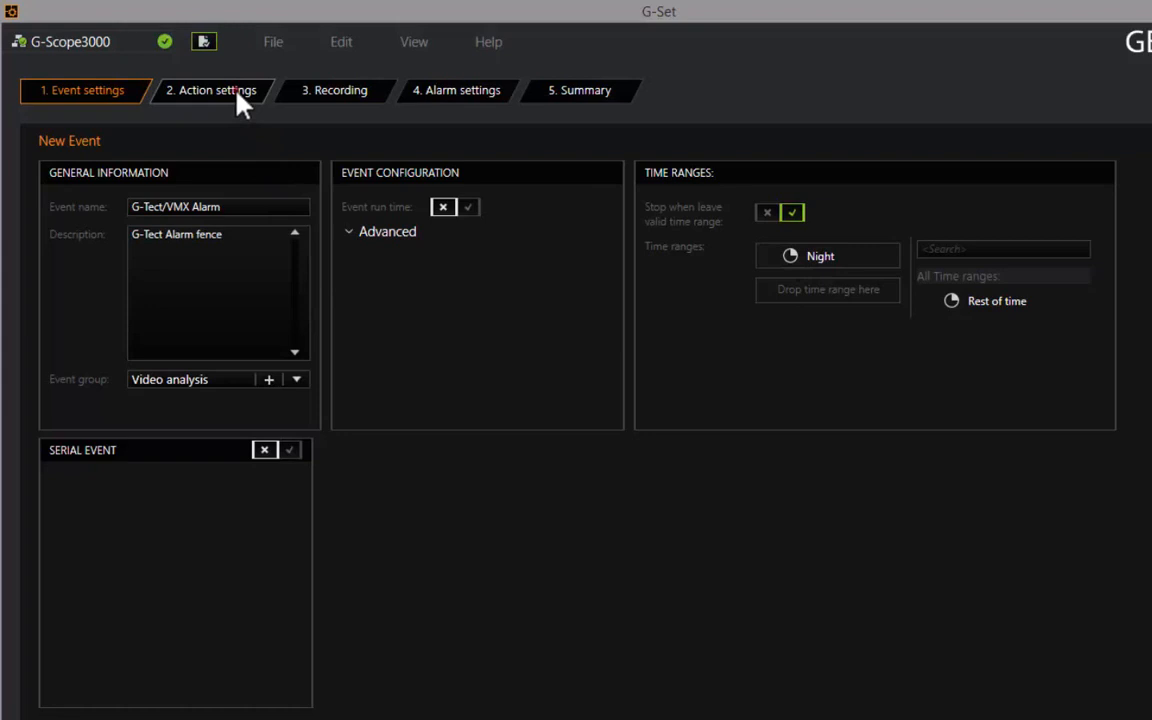
# Trigger start on GTect_VMXAlarm and stop on GTect_VMXAlarmFinished for G-Cam/PTHC Fence left
pyautogui.click(211, 90)
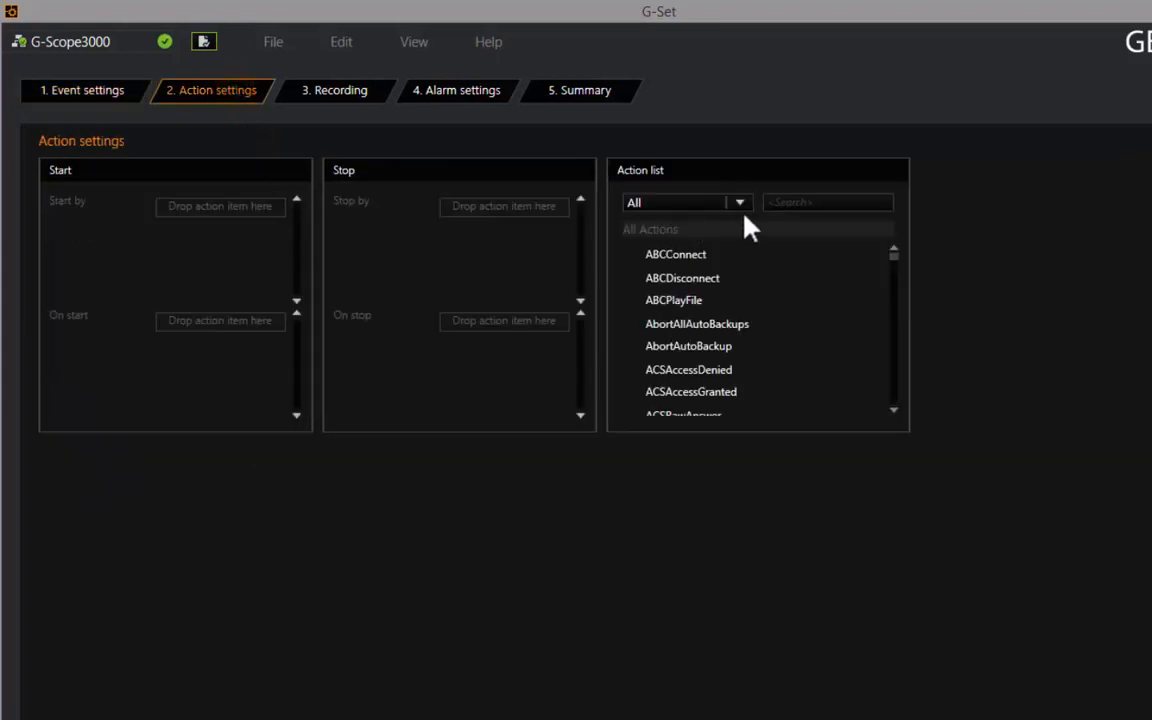
pyautogui.write('vmx')
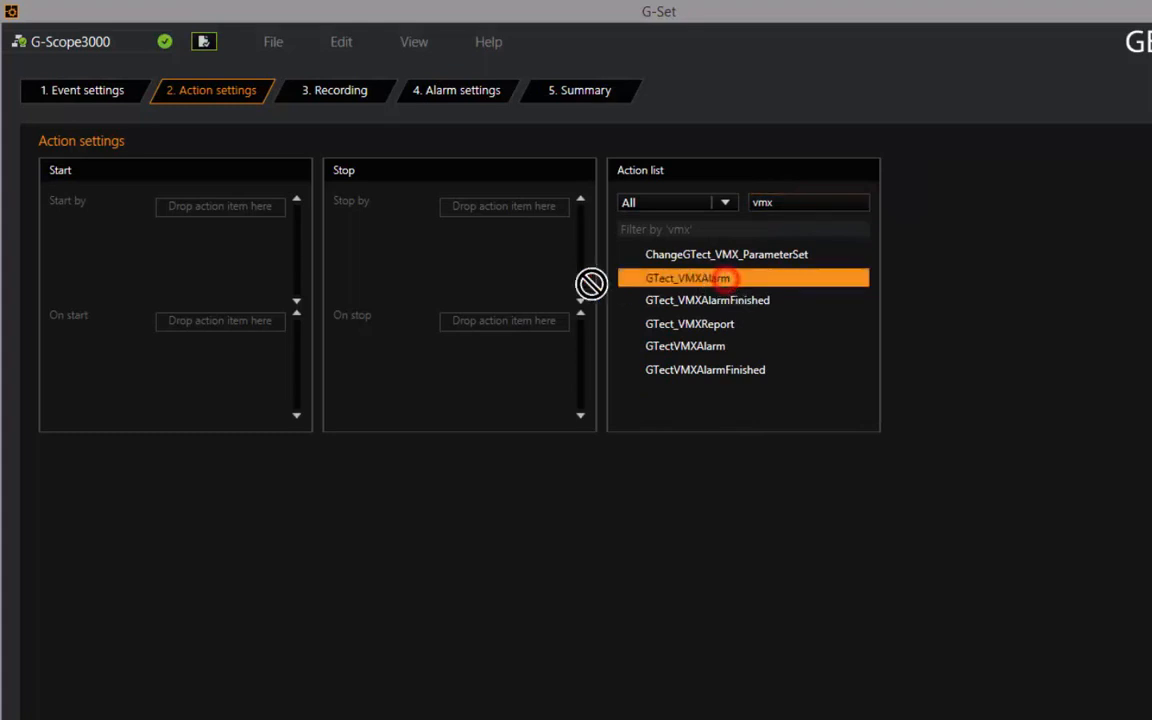
pyautogui.moveTo(688, 278); pyautogui.dragTo(220, 207)
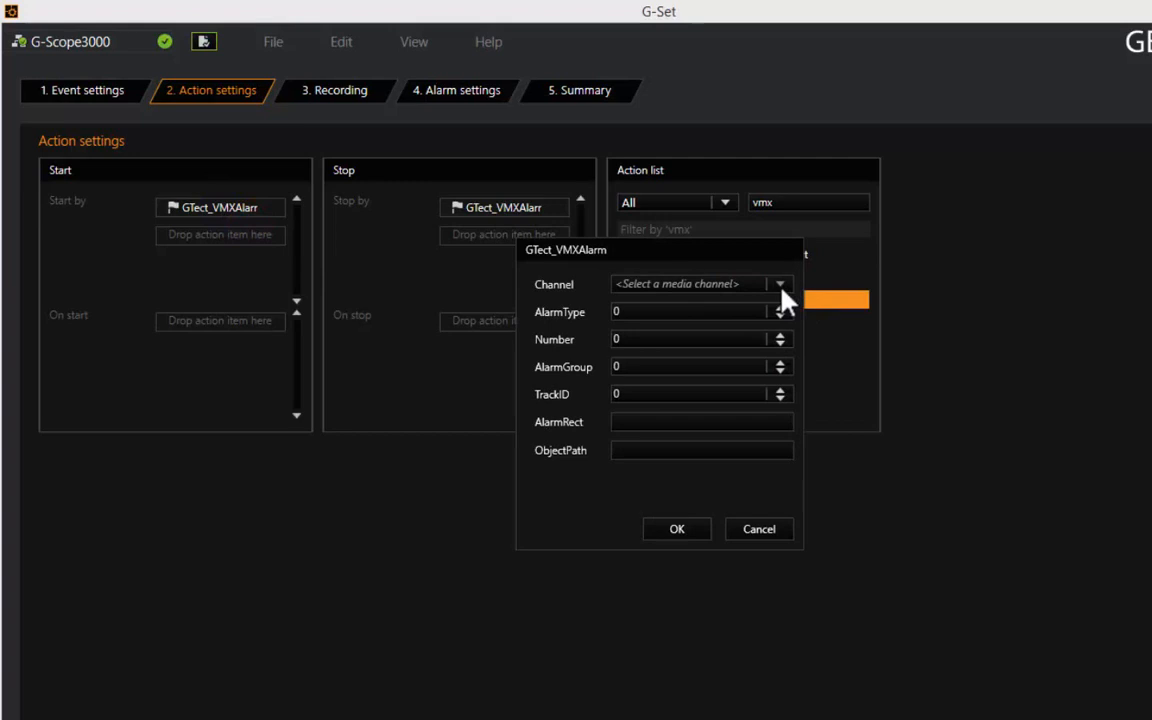
pyautogui.click(779, 284)
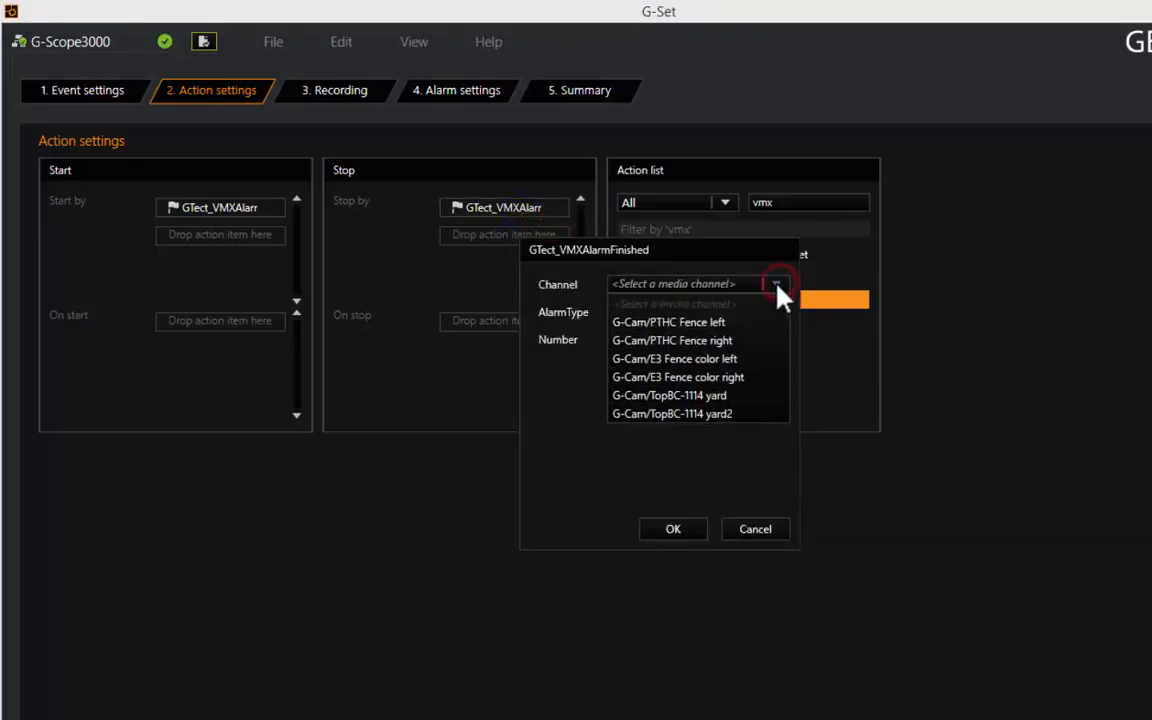
pyautogui.click(668, 321)
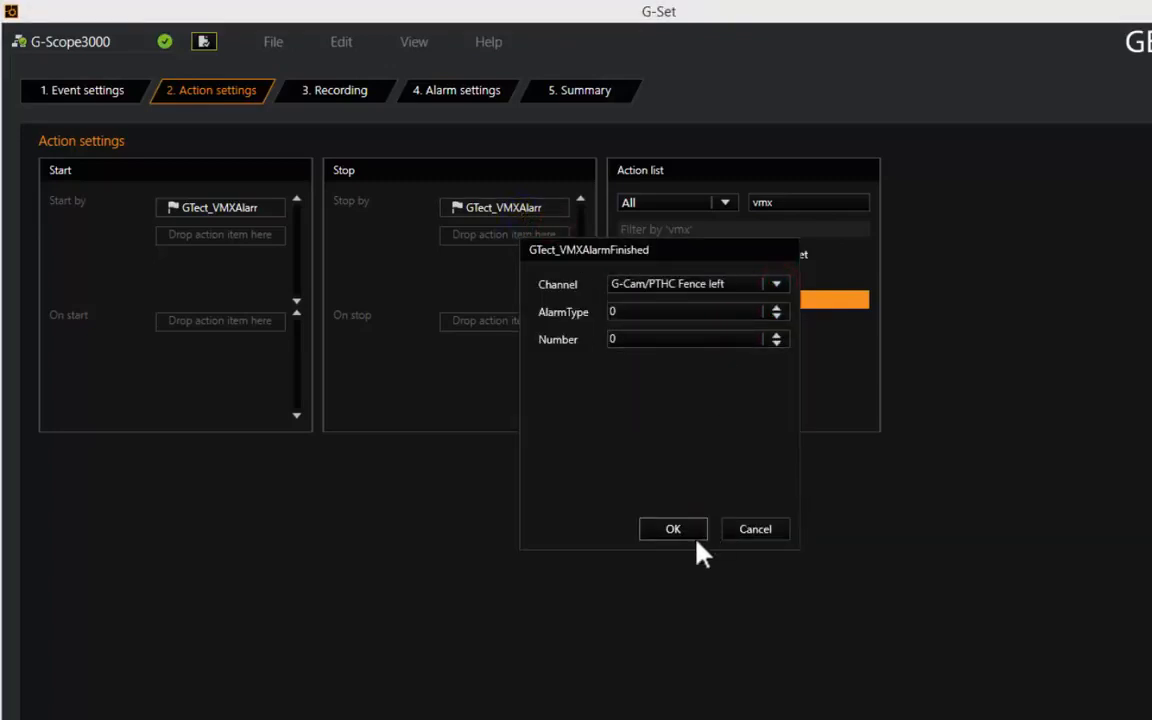
pyautogui.click(673, 529)
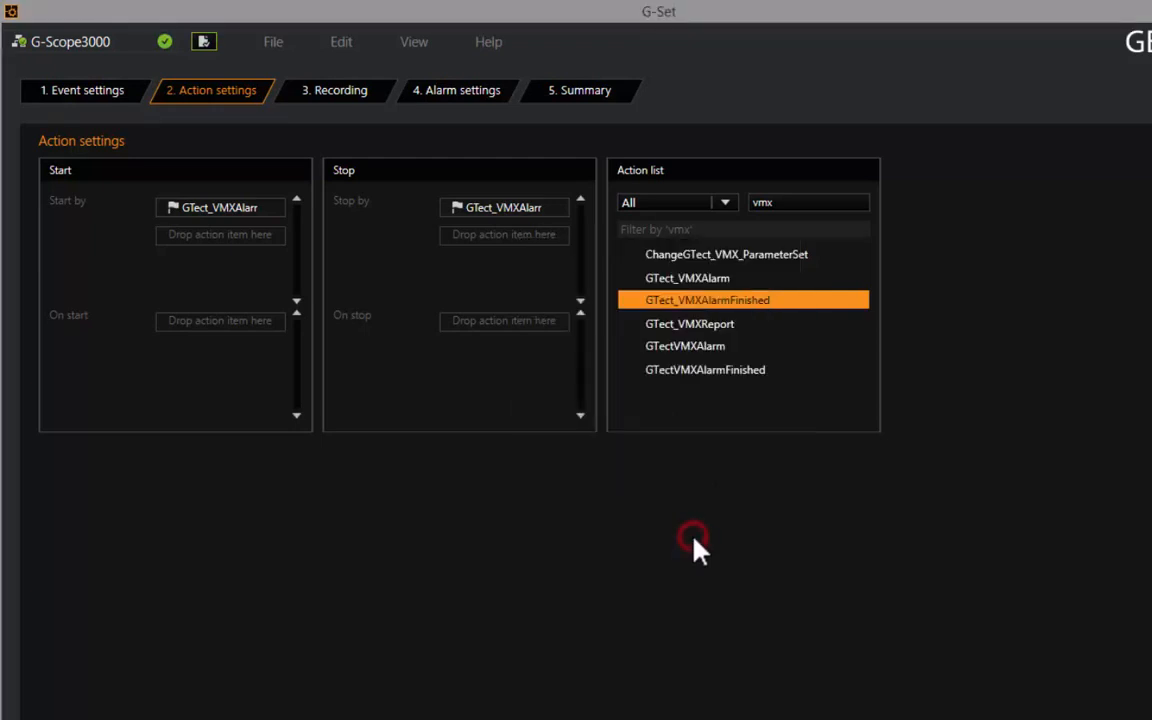
pyautogui.moveTo(418, 300)
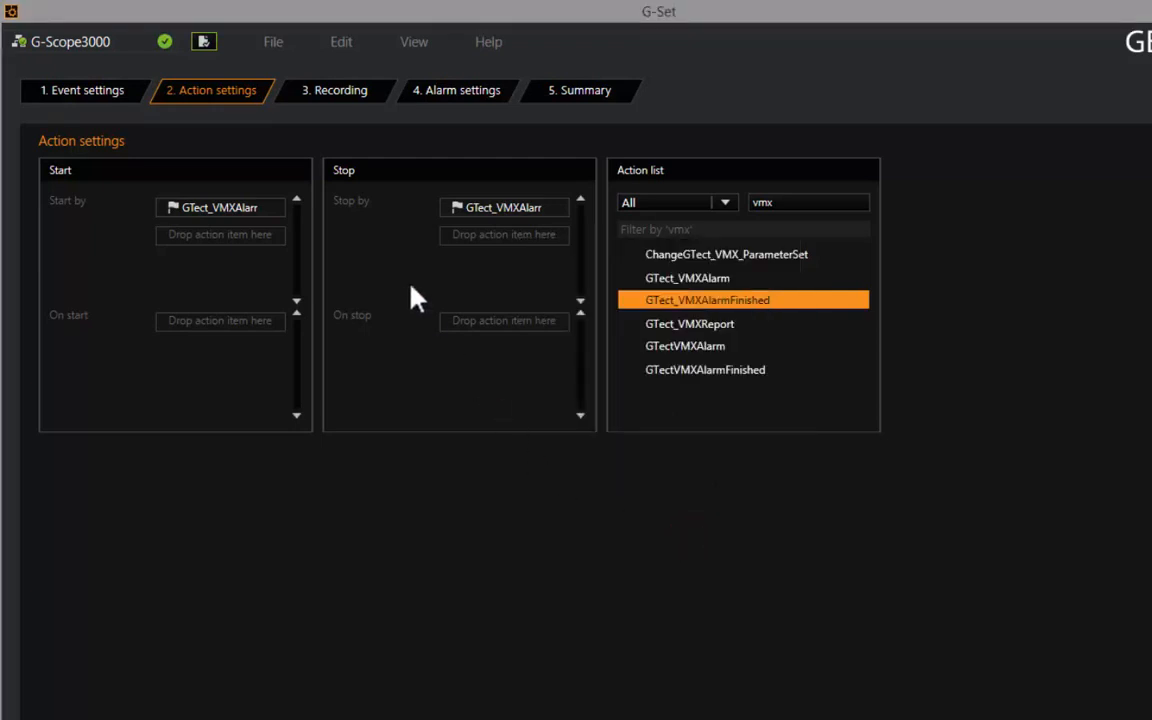
pyautogui.click(335, 90)
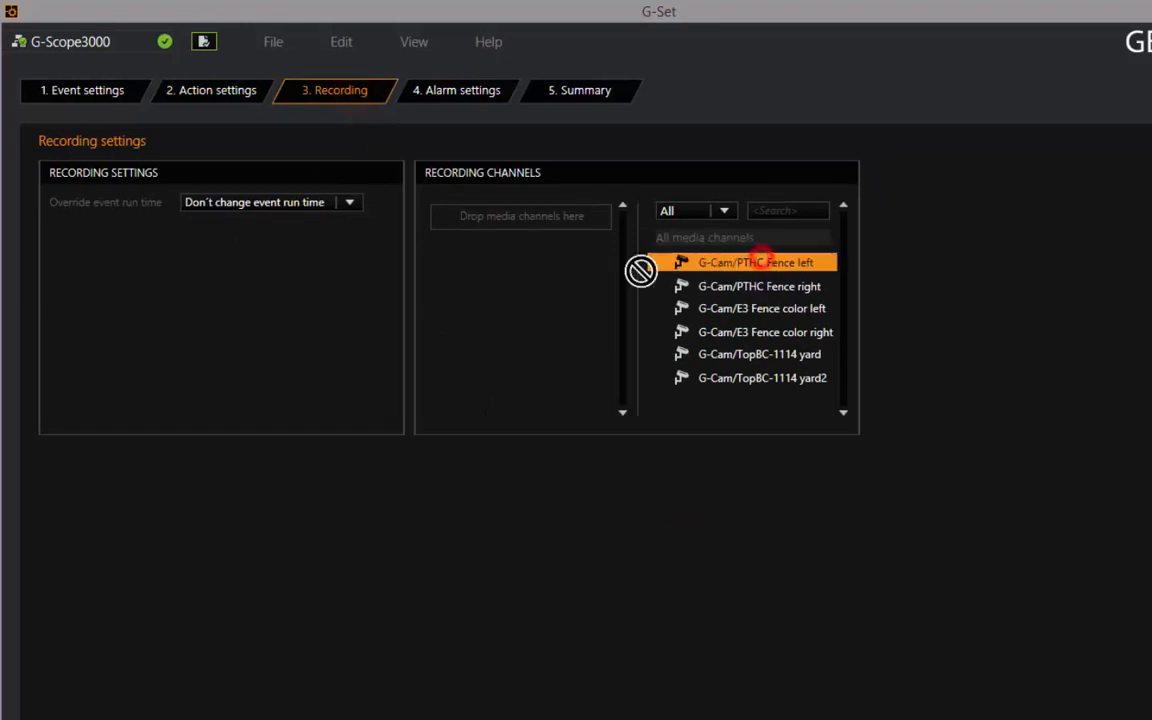
# Add G-Cam/PTHC Fence left and G-Cam/E3 Fence color left as recording channels
pyautogui.moveTo(760, 262); pyautogui.dragTo(520, 215)
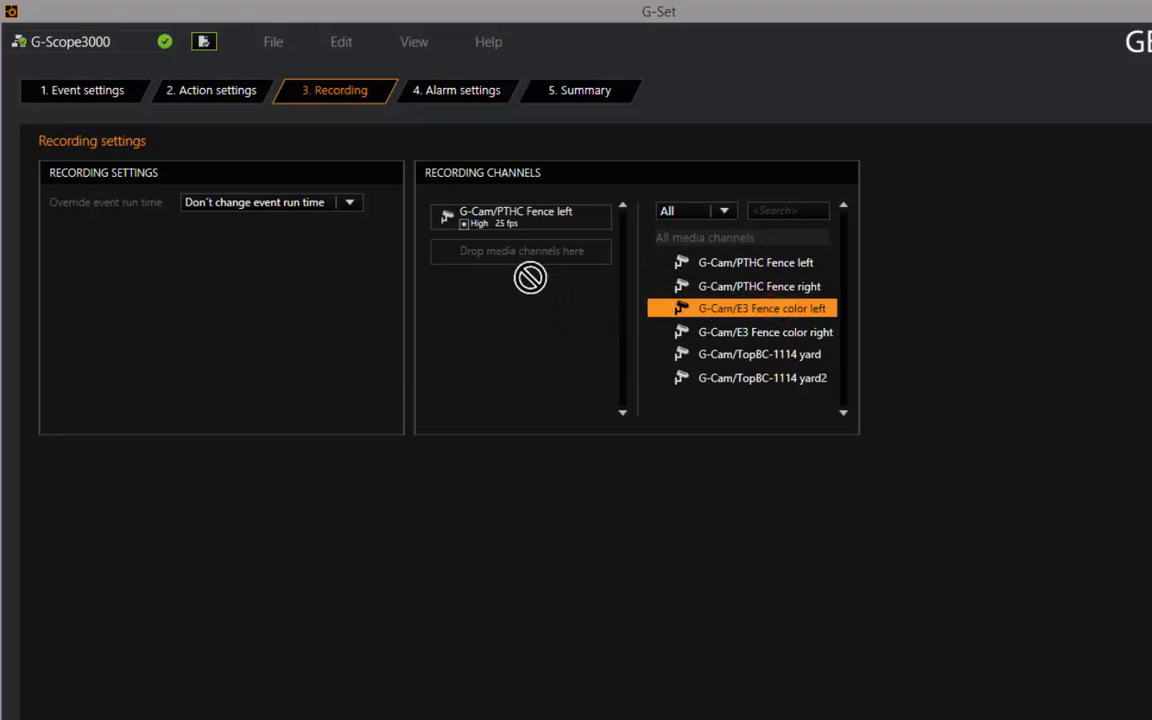
pyautogui.moveTo(760, 308); pyautogui.dragTo(520, 275)
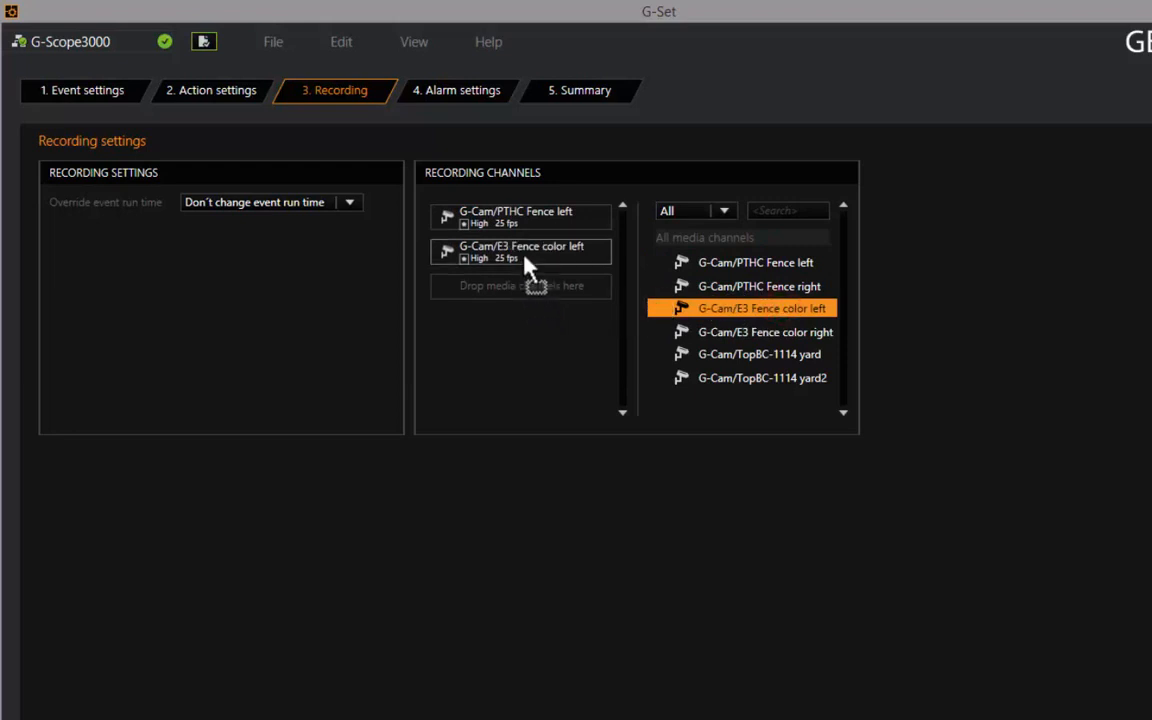
pyautogui.moveTo(500, 188)
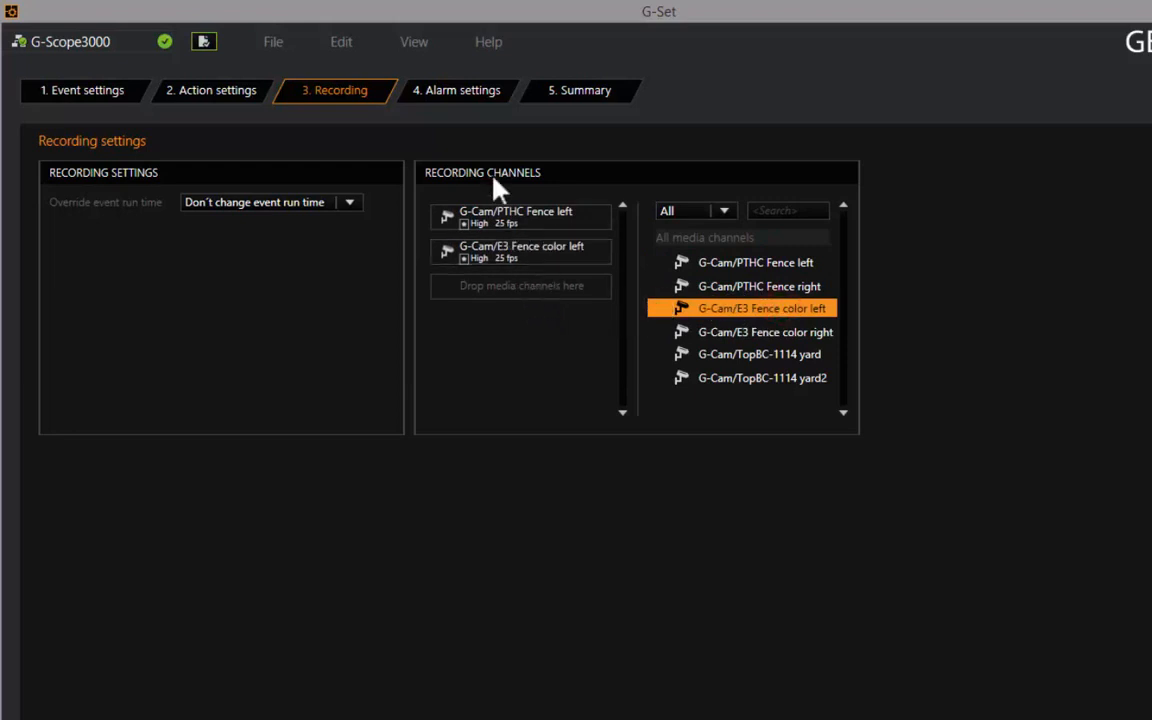
# Enable the 'Fence alarm' alarm with fence cameras, including G-Cam/PTHC Fence left, as media channels
pyautogui.click(461, 90)
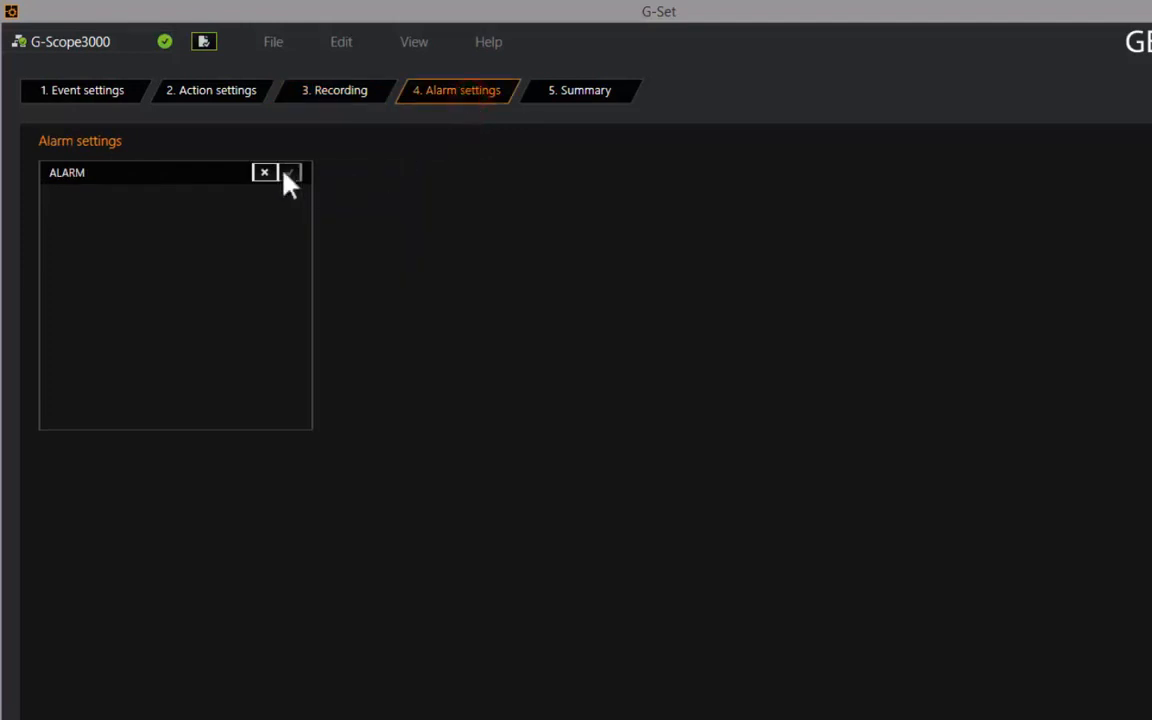
pyautogui.click(288, 172)
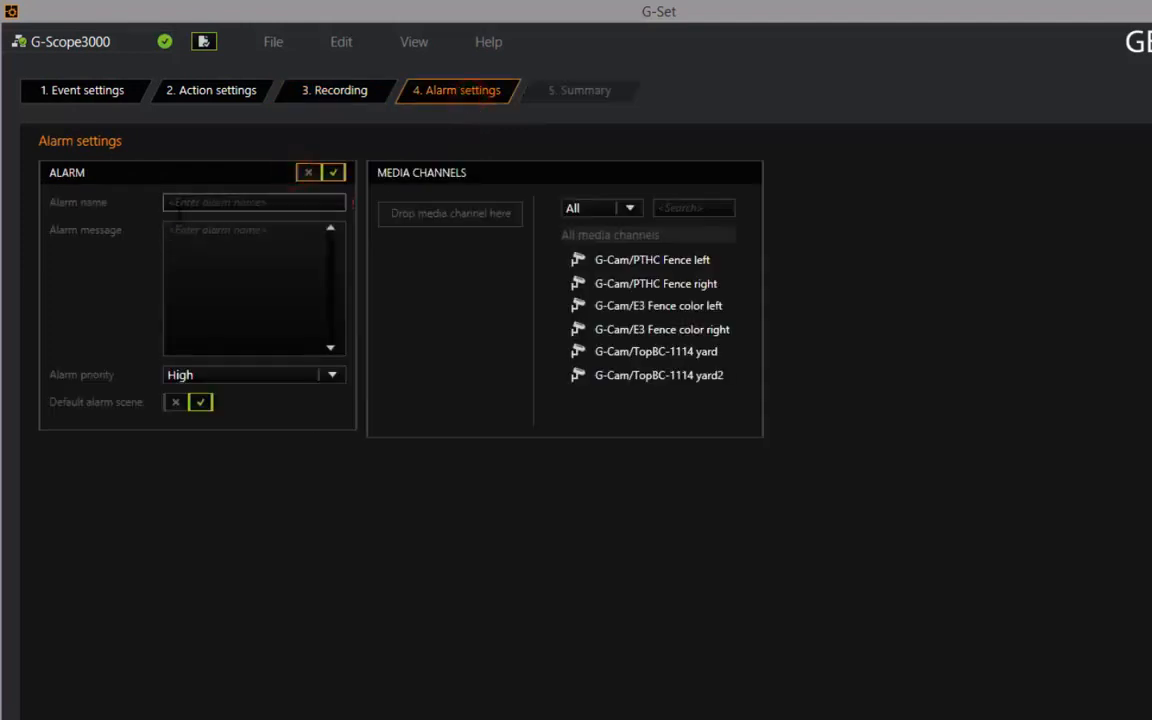
pyautogui.write('Fence')
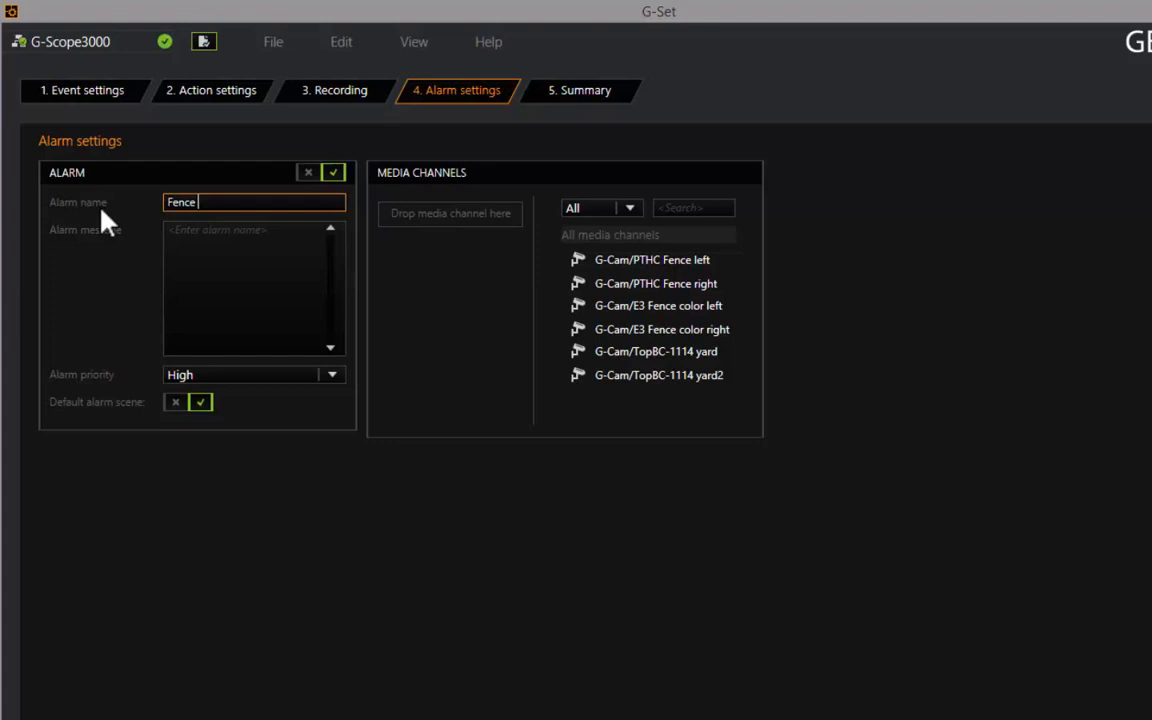
pyautogui.write('alarm')
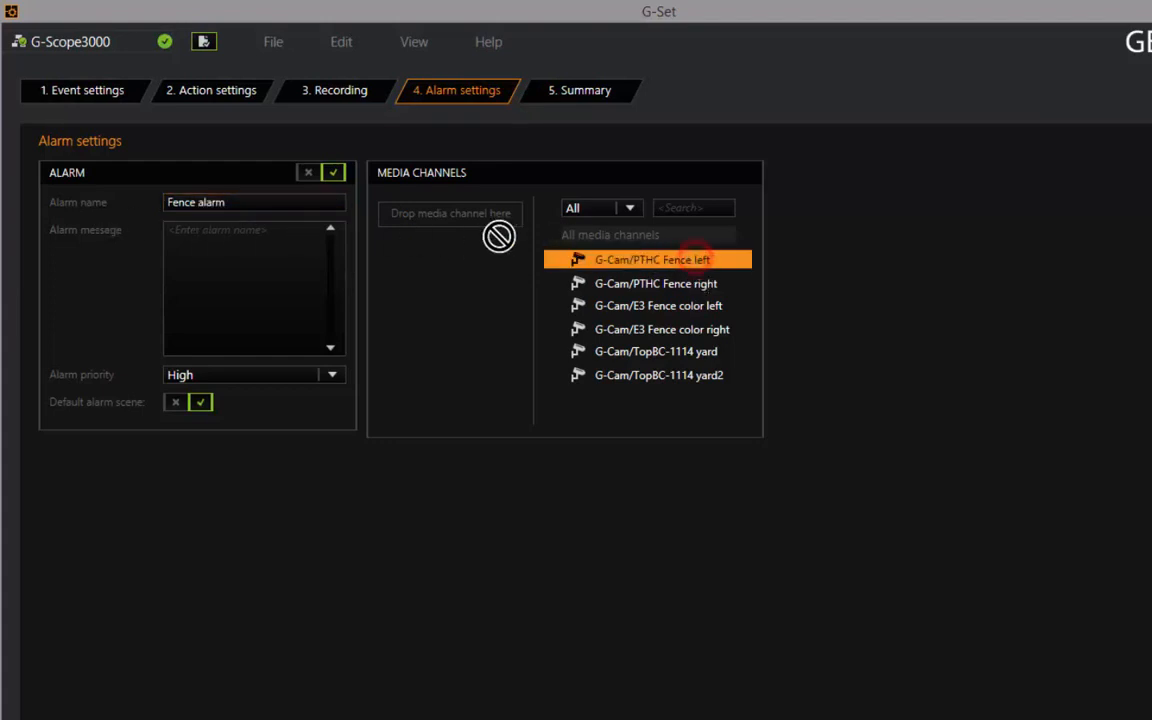
pyautogui.moveTo(652, 259); pyautogui.dragTo(450, 214)
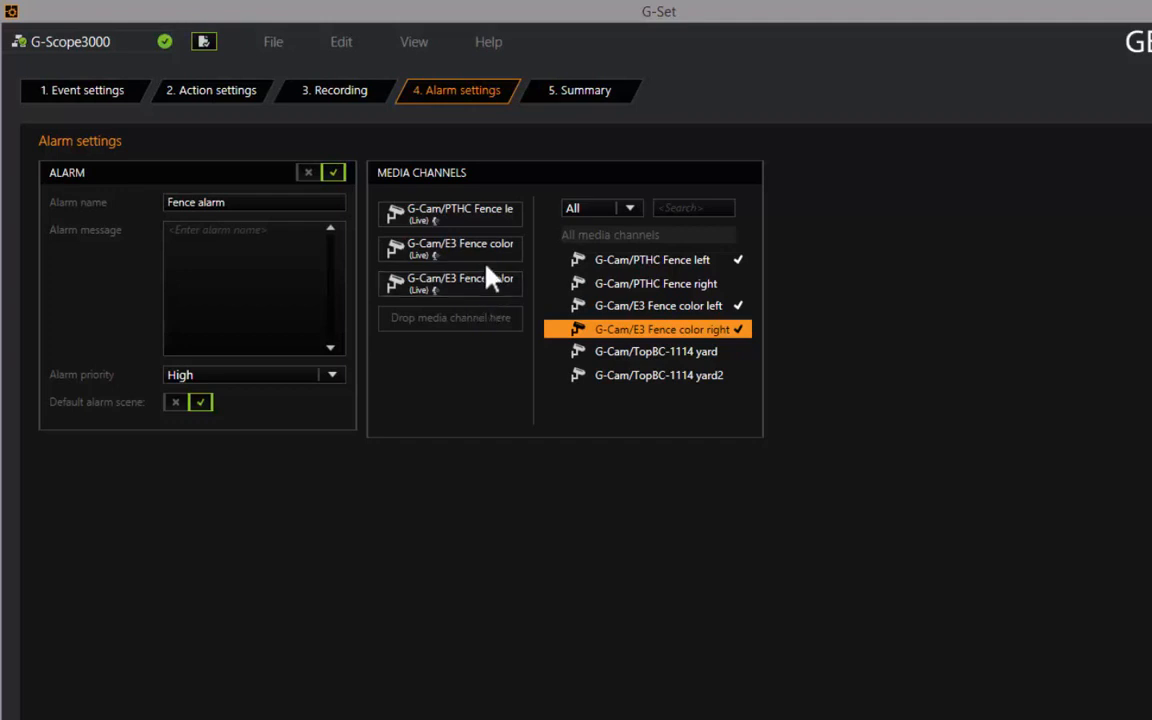
pyautogui.click(585, 90)
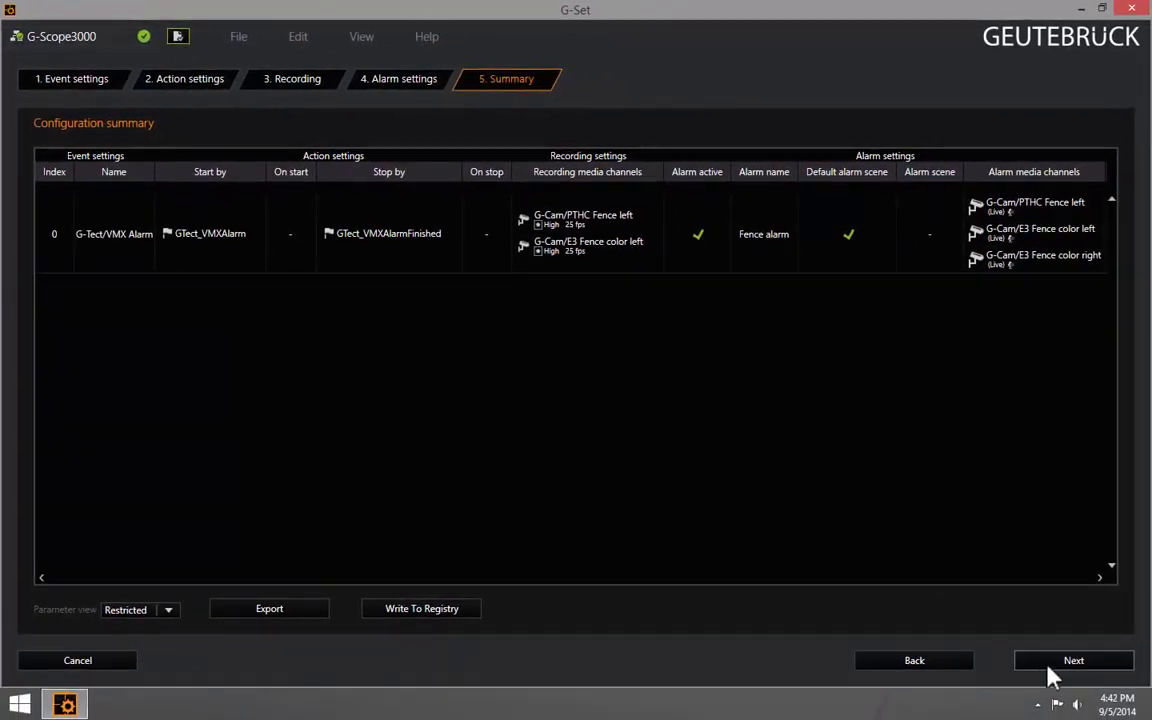
pyautogui.moveTo(1055, 667)
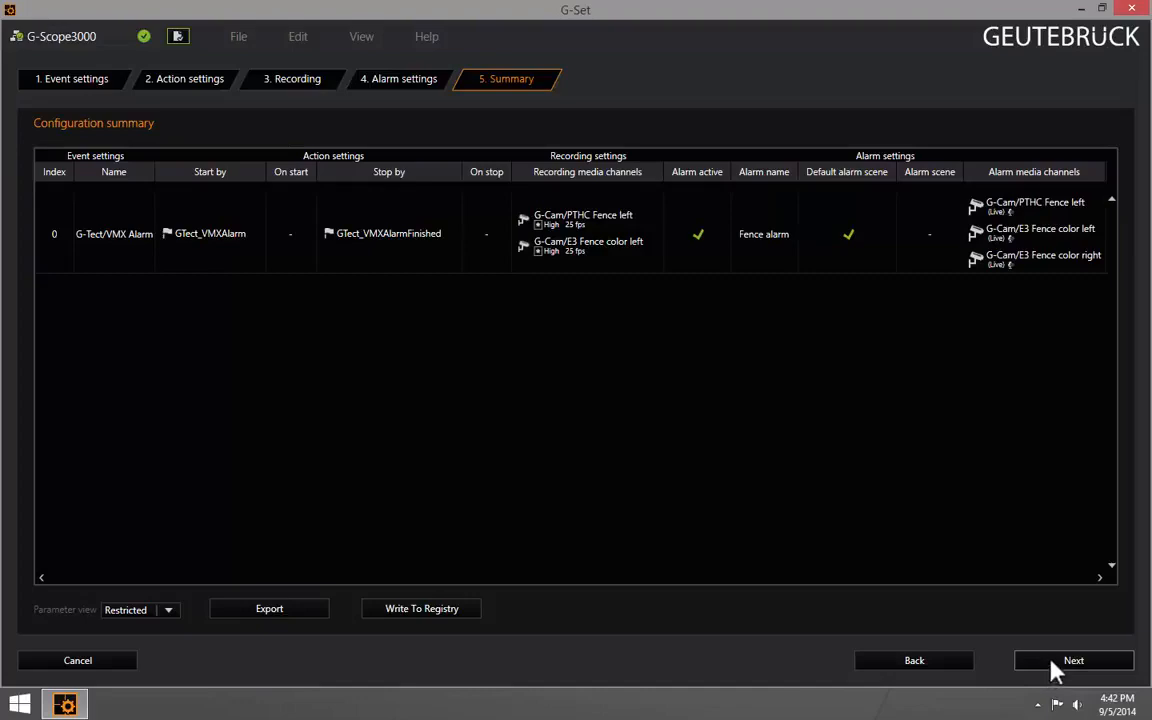